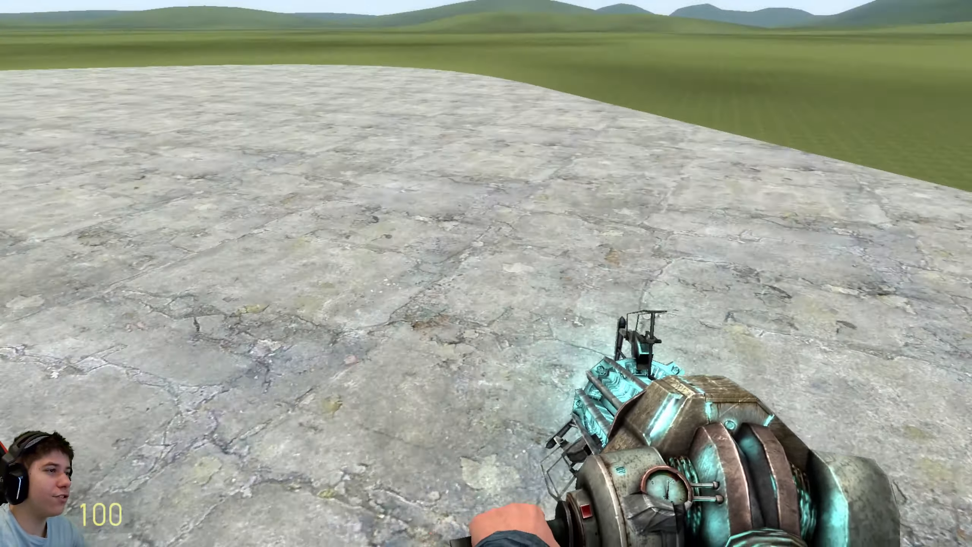
Step: Browse the Interminable Rooms: SCRAPPED nextbots, then spawn A-10 from Interminable Rooms
key(q)
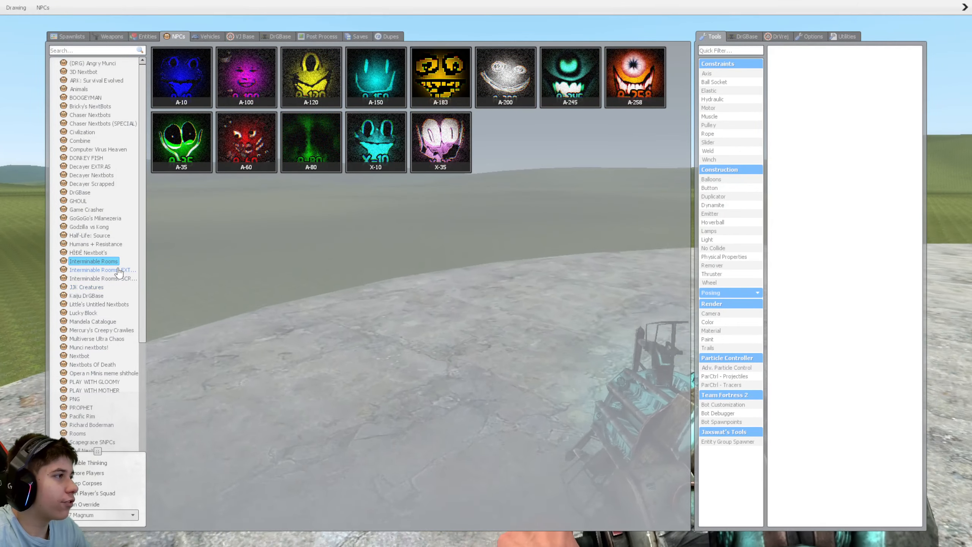
click(102, 278)
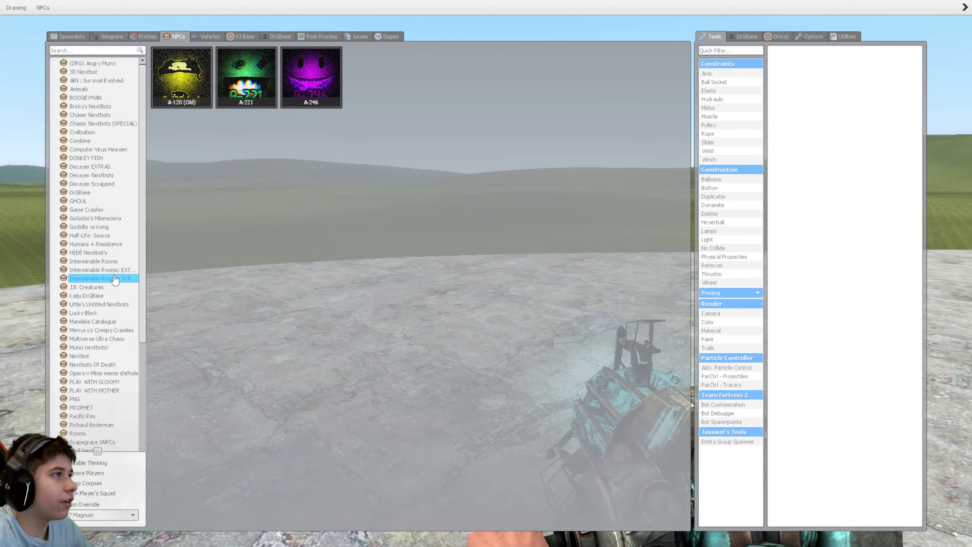
click(93, 260)
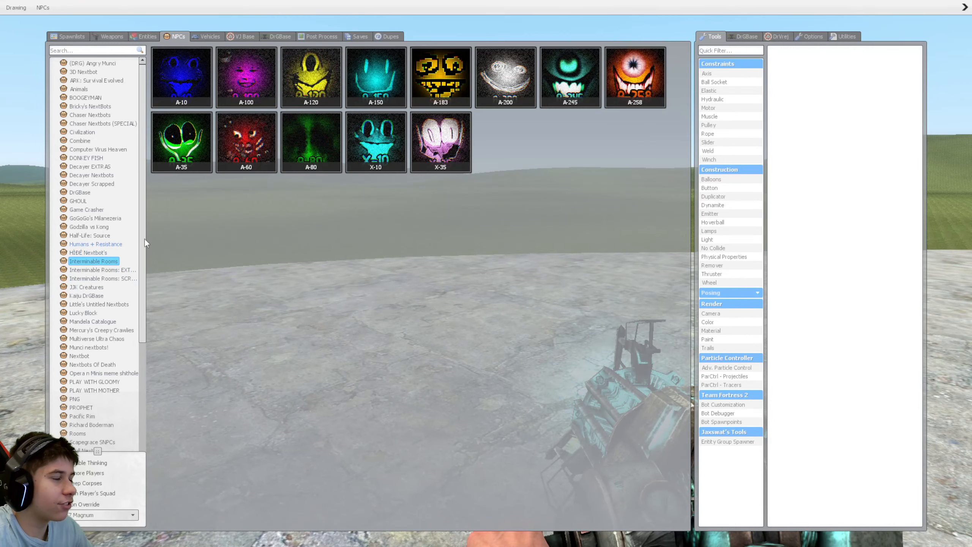
click(182, 77)
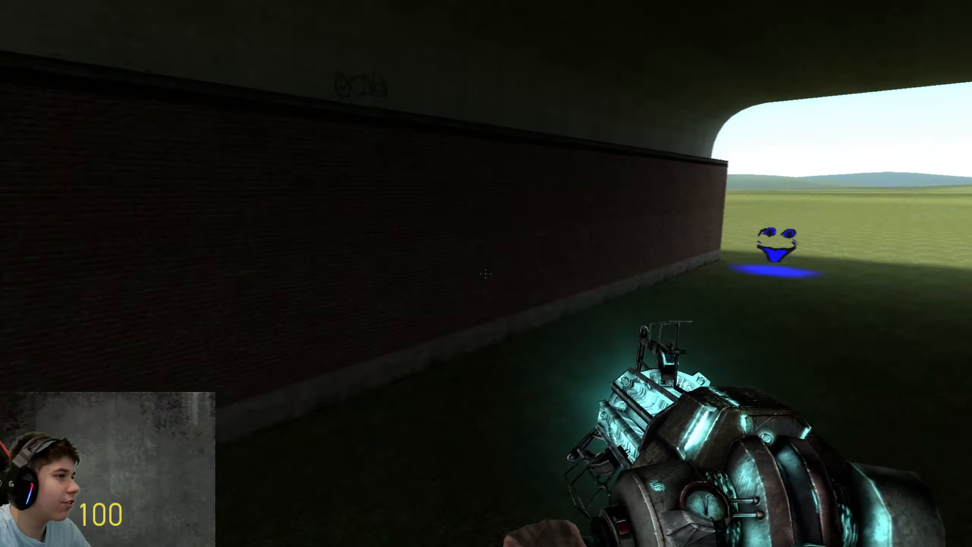
mouse_move(486, 274)
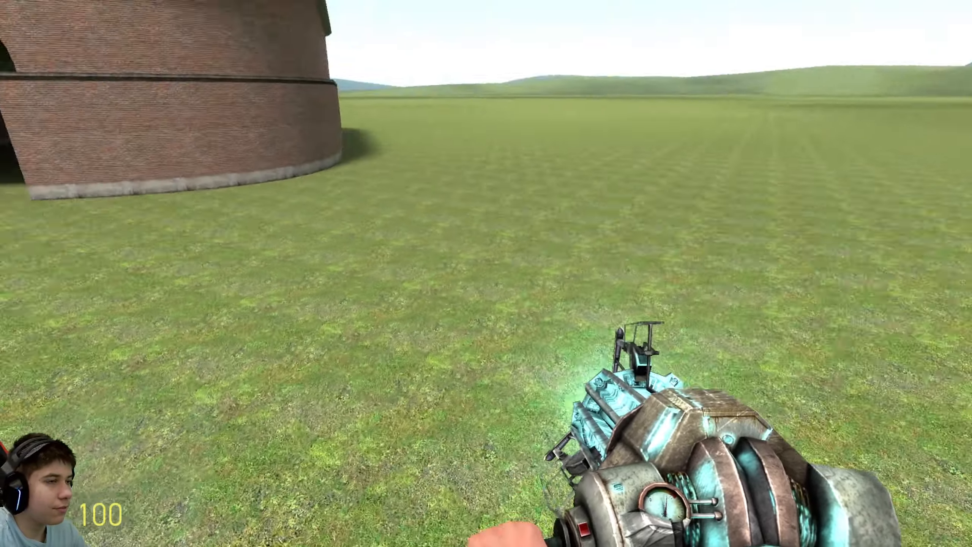
Step: Load a Construction Props model into the Creator tool with Spawn using Toolgun
key(q)
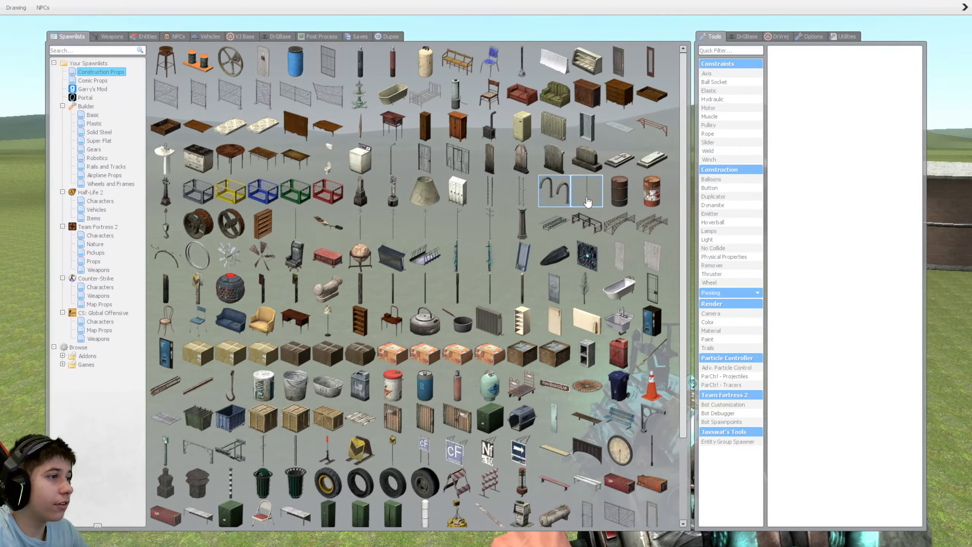
right_click(586, 190)
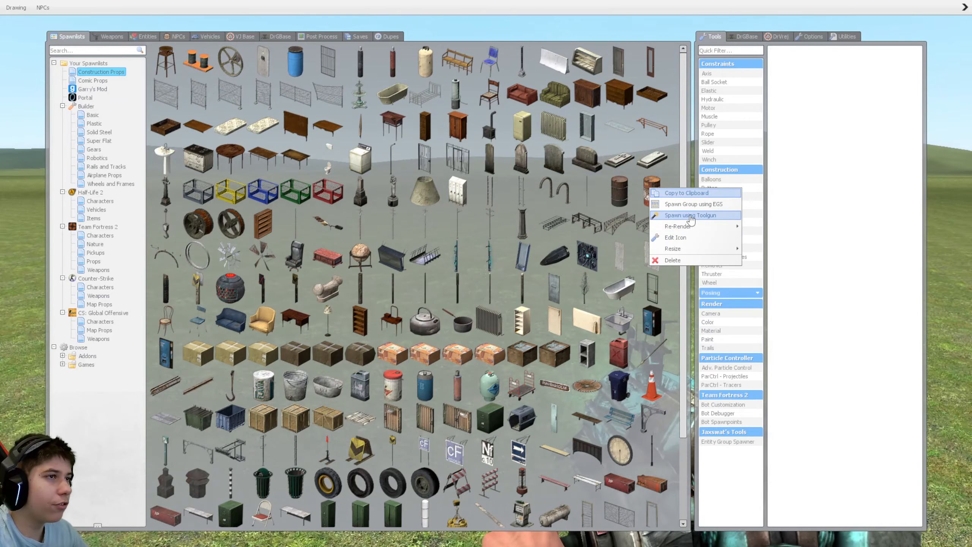
click(689, 216)
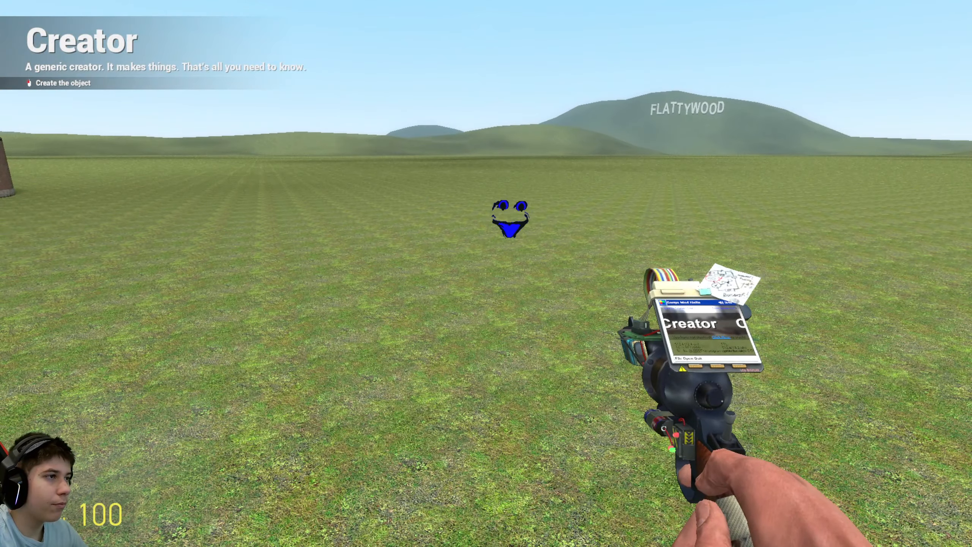
key(Escape)
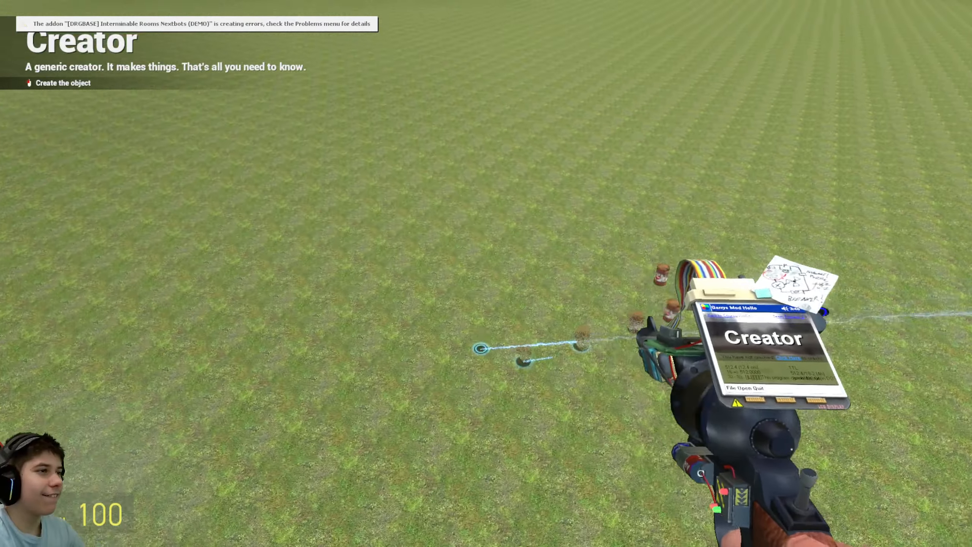
Step: Pick another prop from the spawn menu and place it on the grass
key(q)
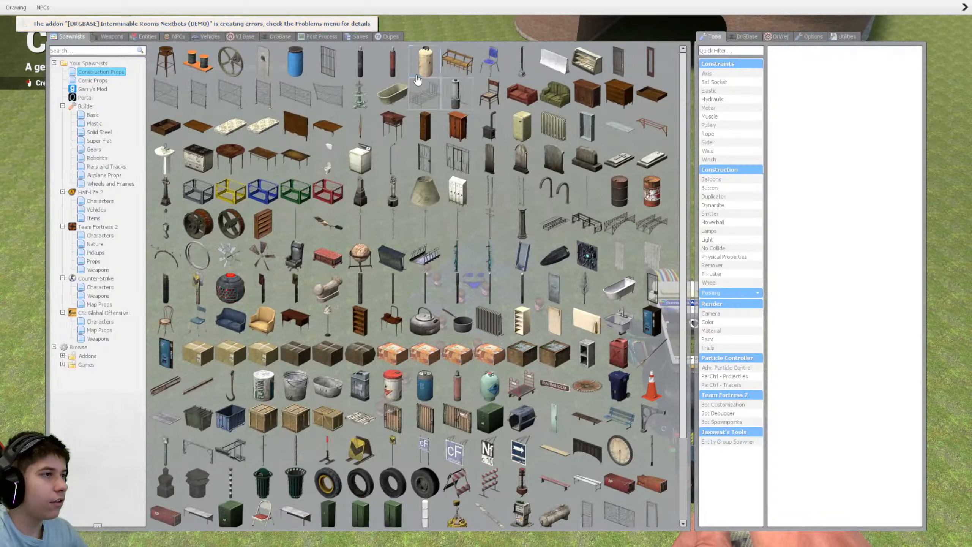
click(100, 321)
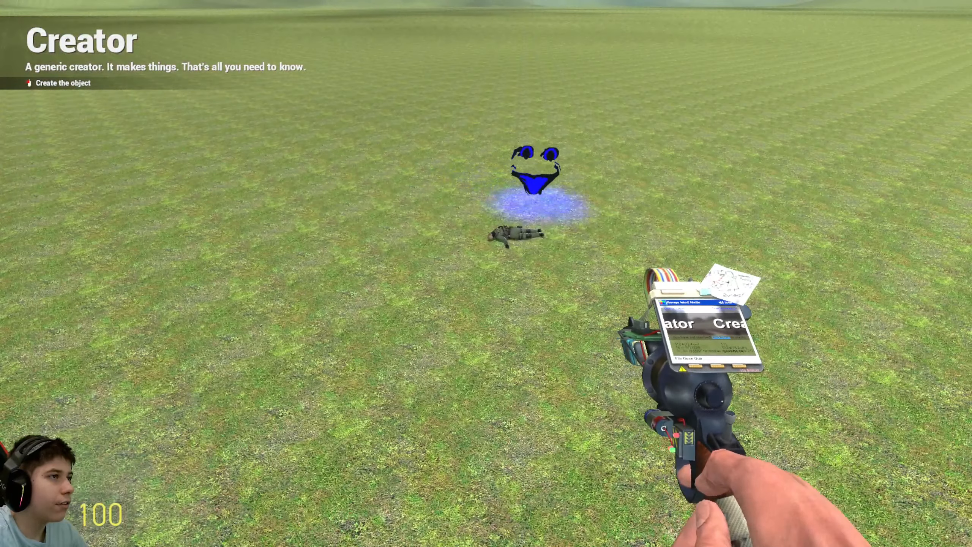
key(q)
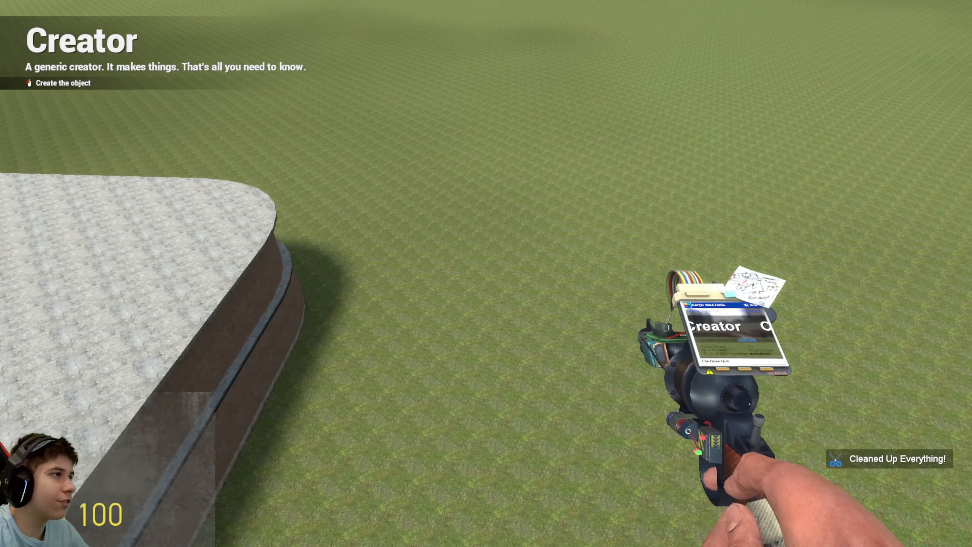
Step: Bring up the spawn menu to run Clean Up on everything spawned
key(q)
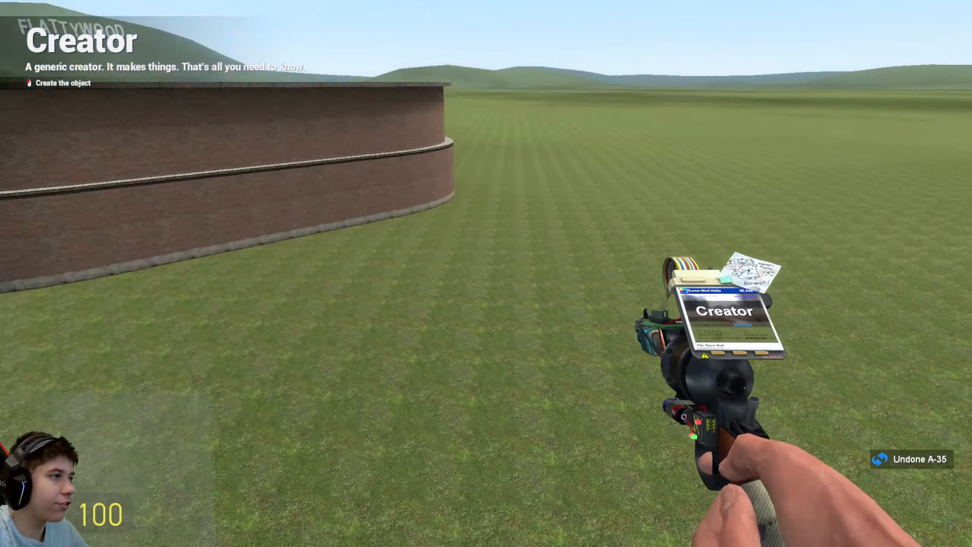
mouse_move(486, 273)
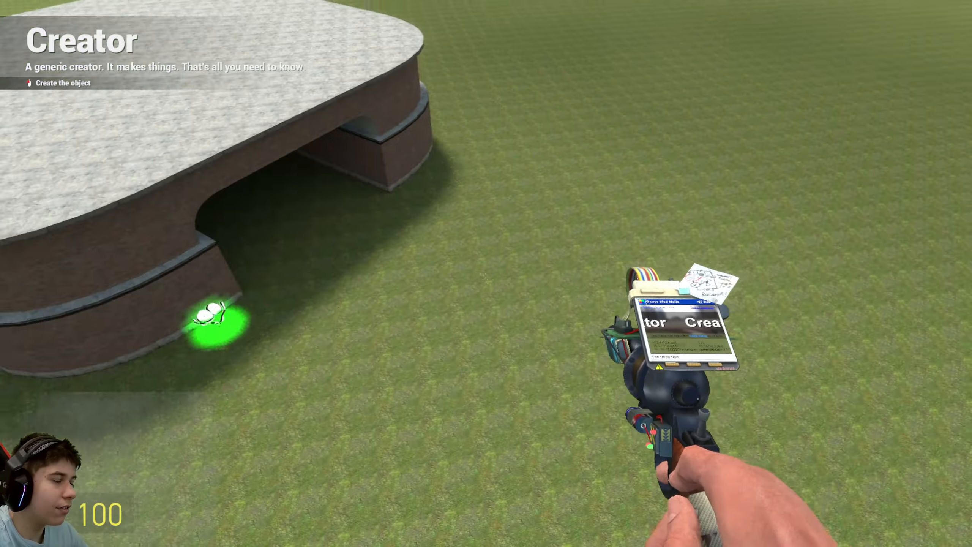
mouse_move(486, 273)
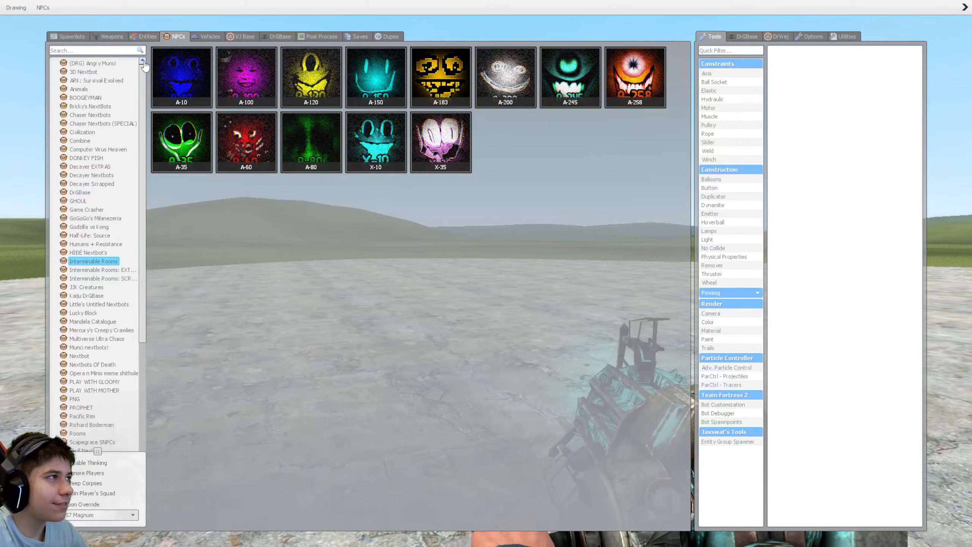
click(181, 76)
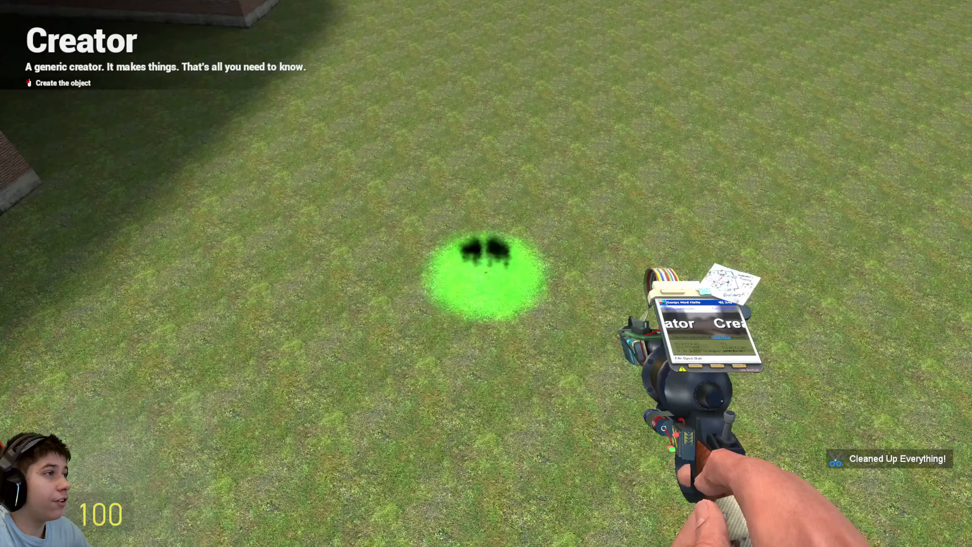
mouse_move(486, 273)
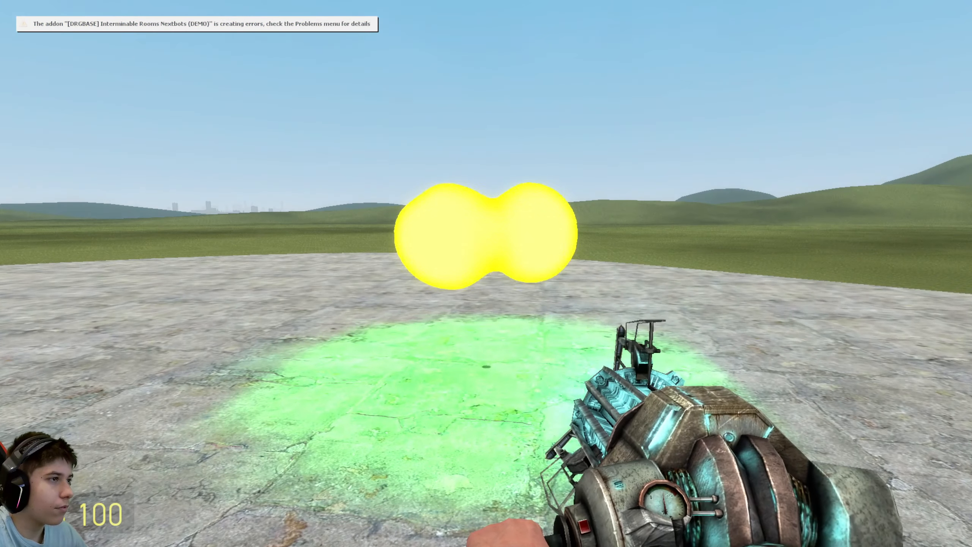
Step: Spawn the yellow A-100 nextbot over the concrete platform from the spawn menu
key(q)
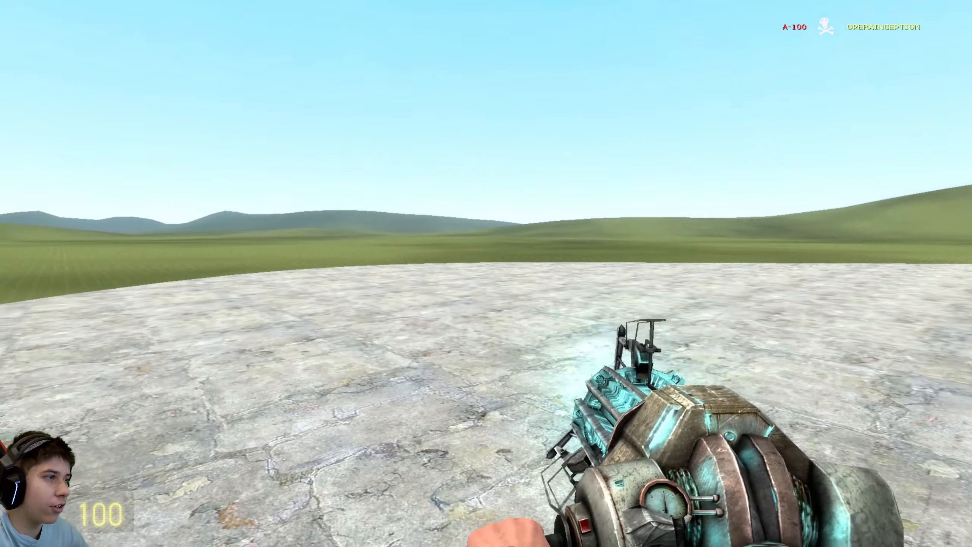
mouse_move(486, 273)
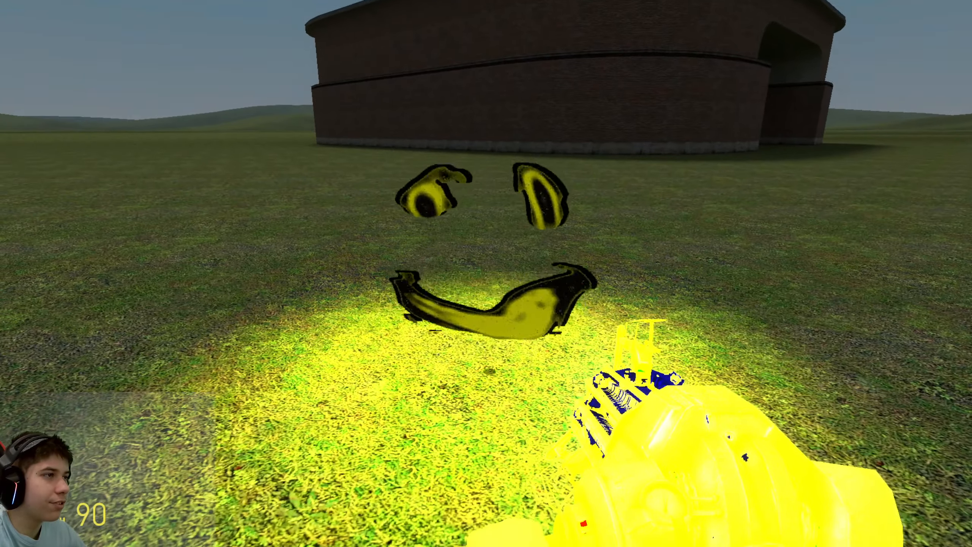
mouse_move(486, 273)
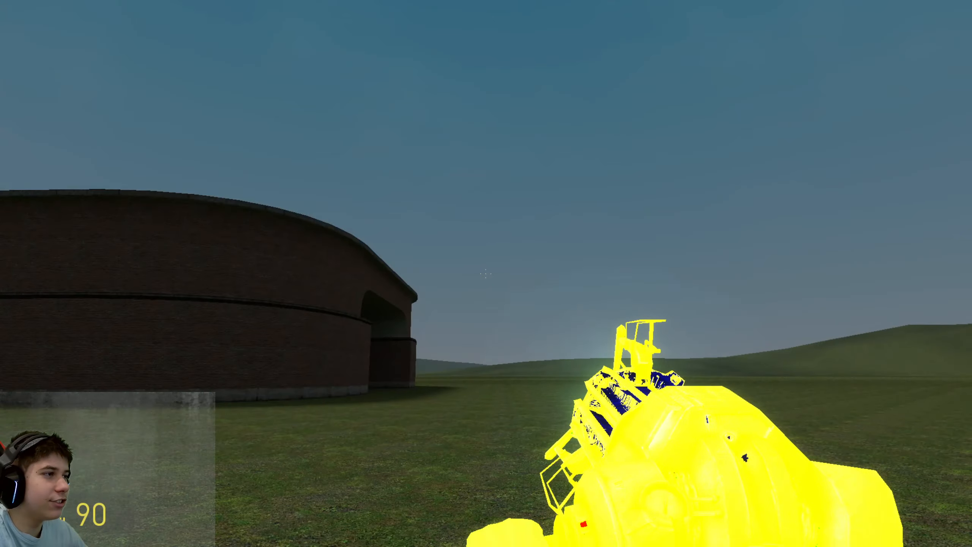
mouse_move(486, 274)
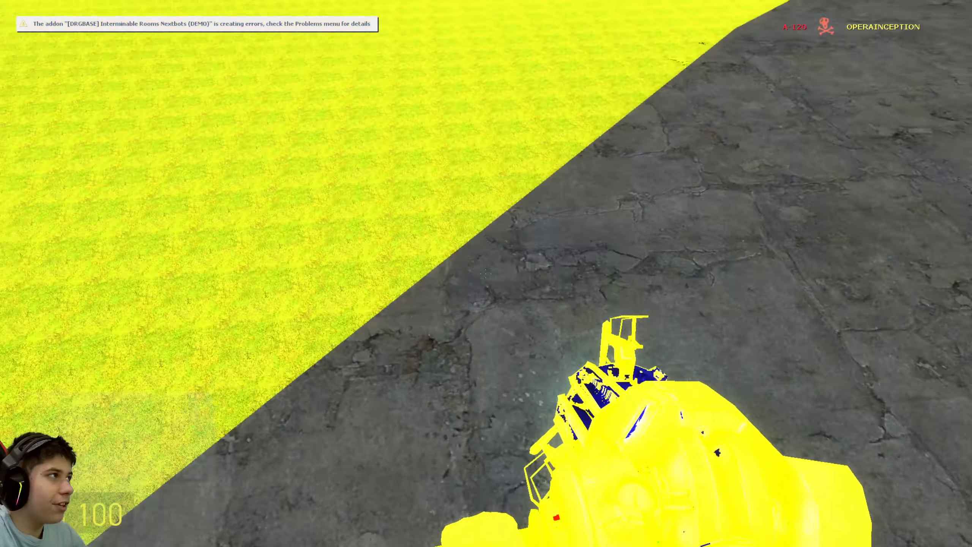
mouse_move(485, 273)
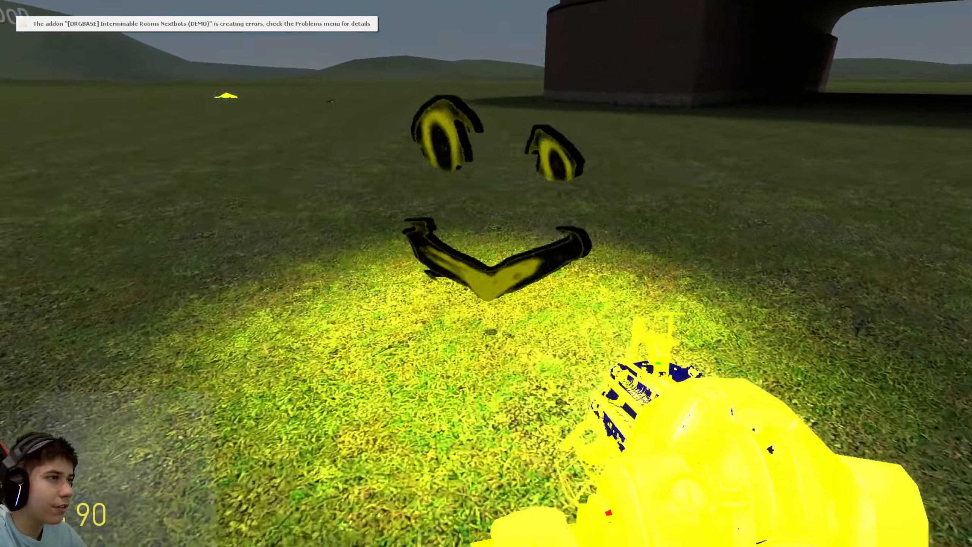
mouse_move(486, 273)
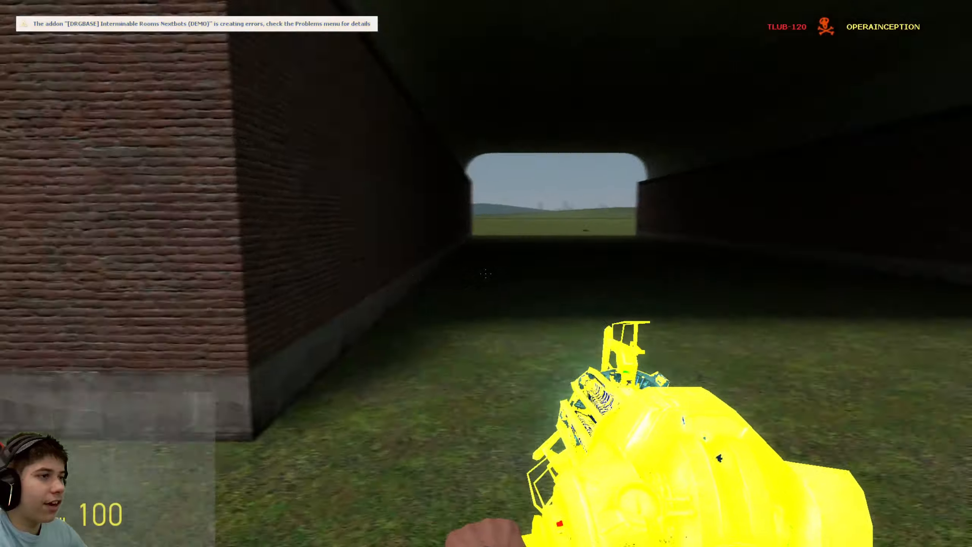
Step: Reopen the Interminable Rooms nextbot list after A-120 kills the player
key(q)
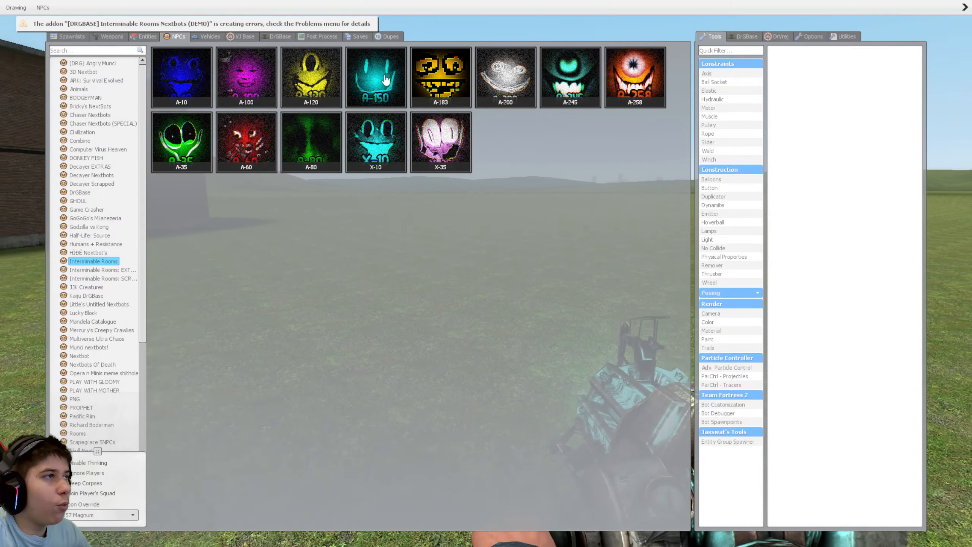
Step: Spawn A-150 from the Interminable Rooms NPC list onto the field
click(375, 77)
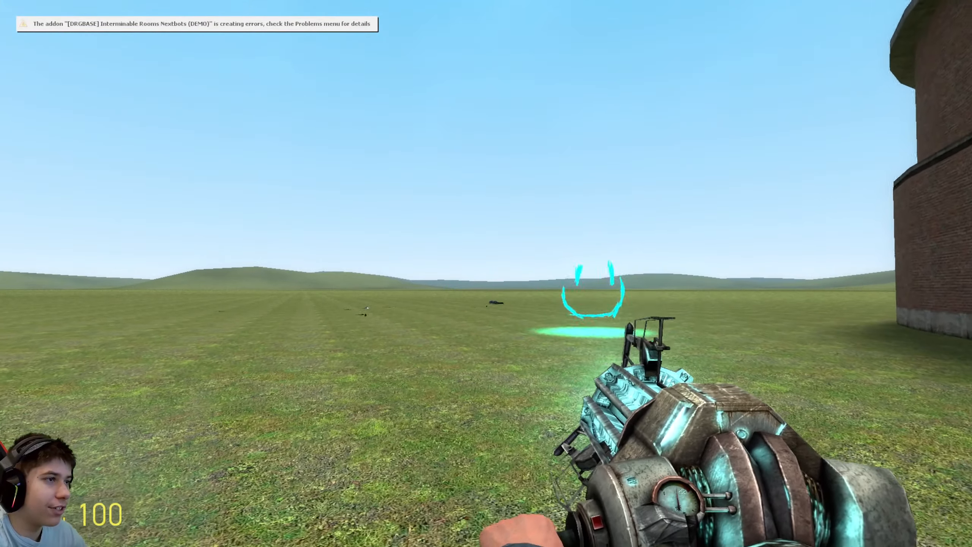
mouse_move(486, 273)
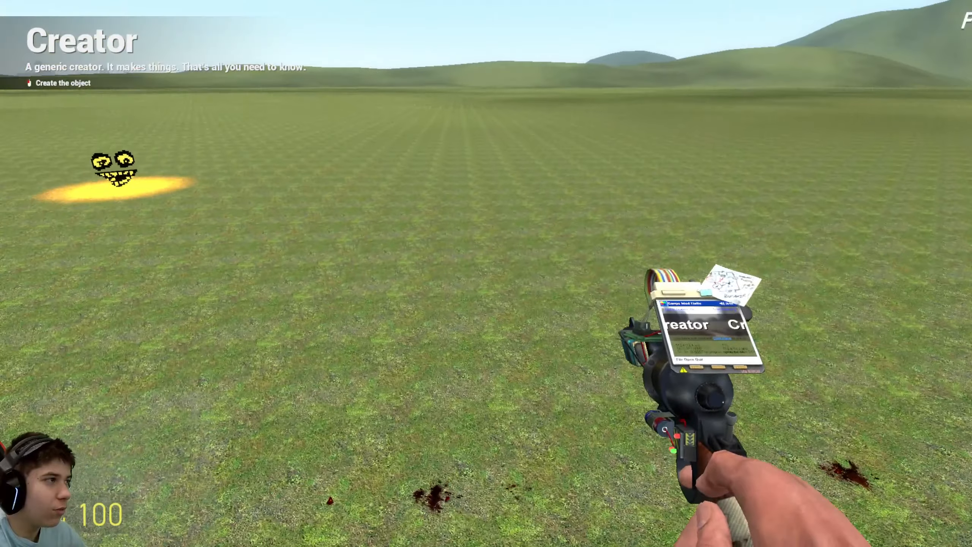
mouse_move(486, 274)
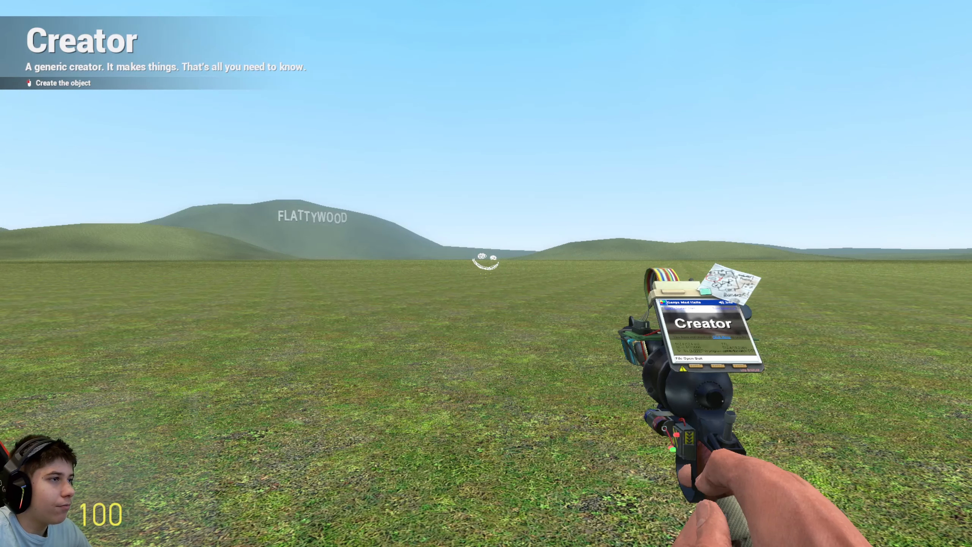
mouse_move(486, 273)
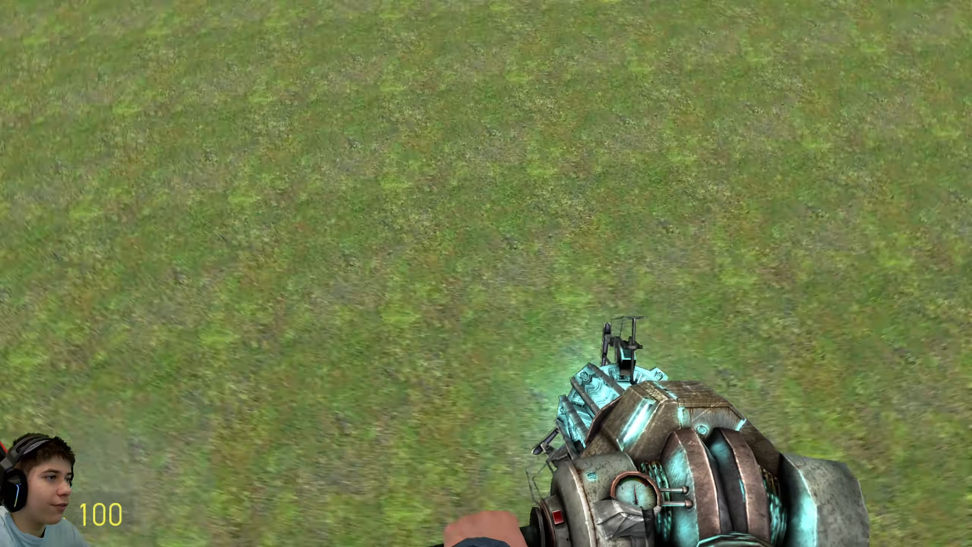
mouse_move(486, 273)
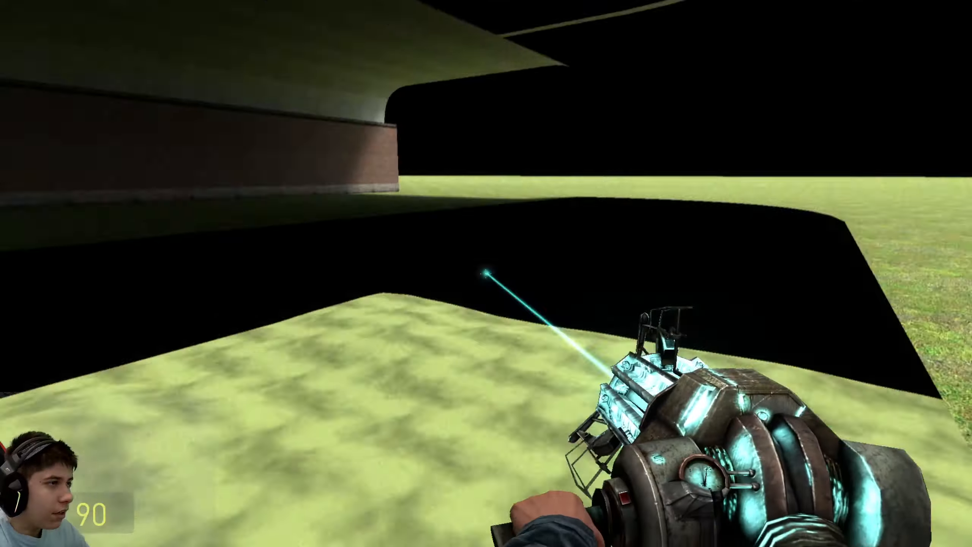
mouse_move(486, 274)
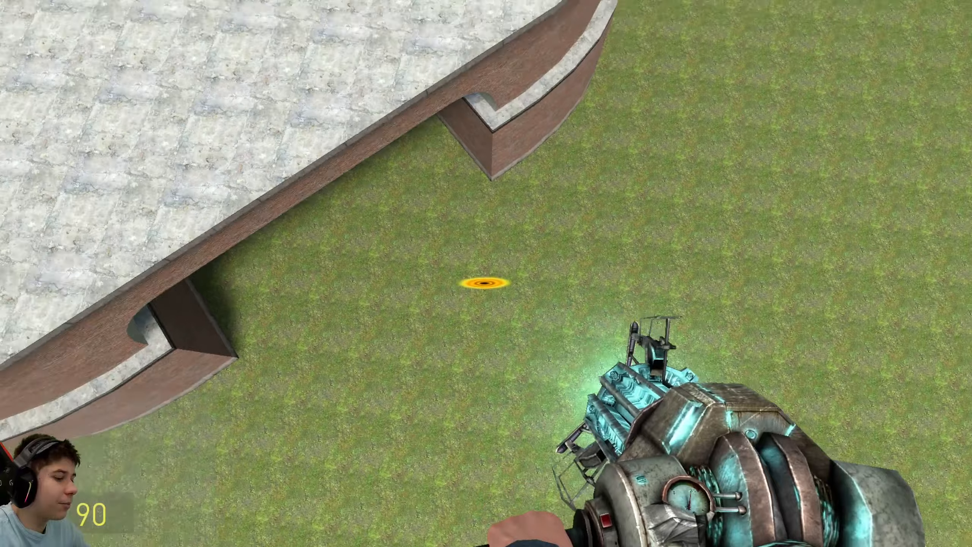
Step: Fire the physics gun while the white-faced nextbot follows near the brick building
click(486, 273)
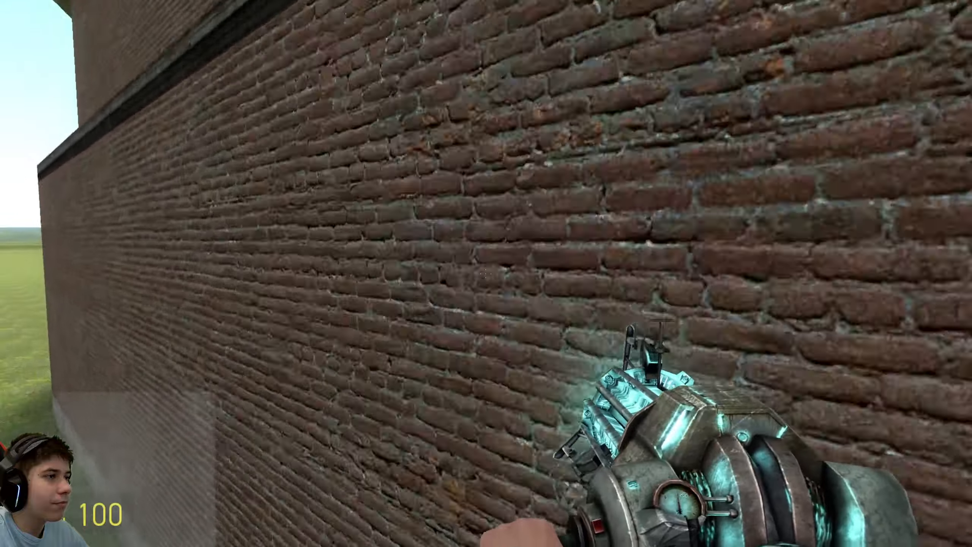
mouse_move(486, 273)
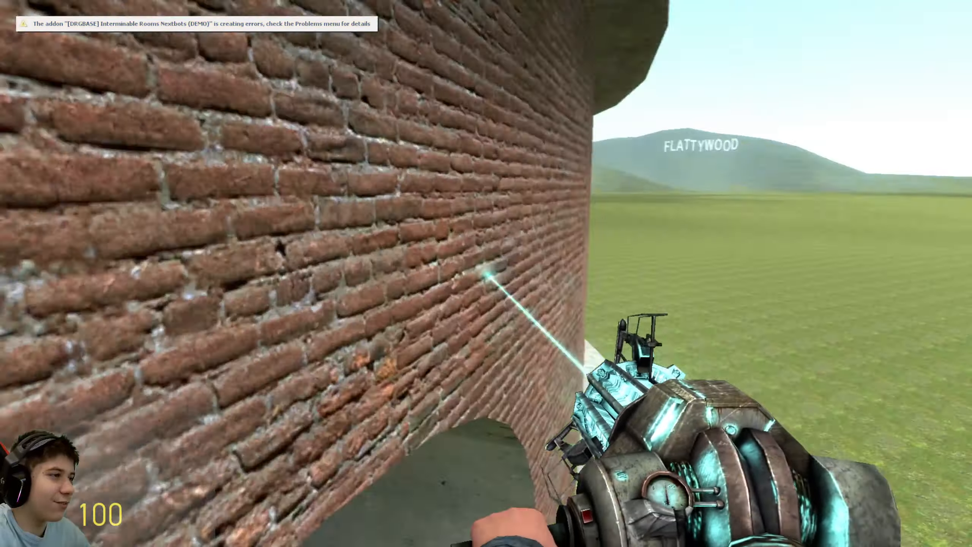
mouse_move(486, 273)
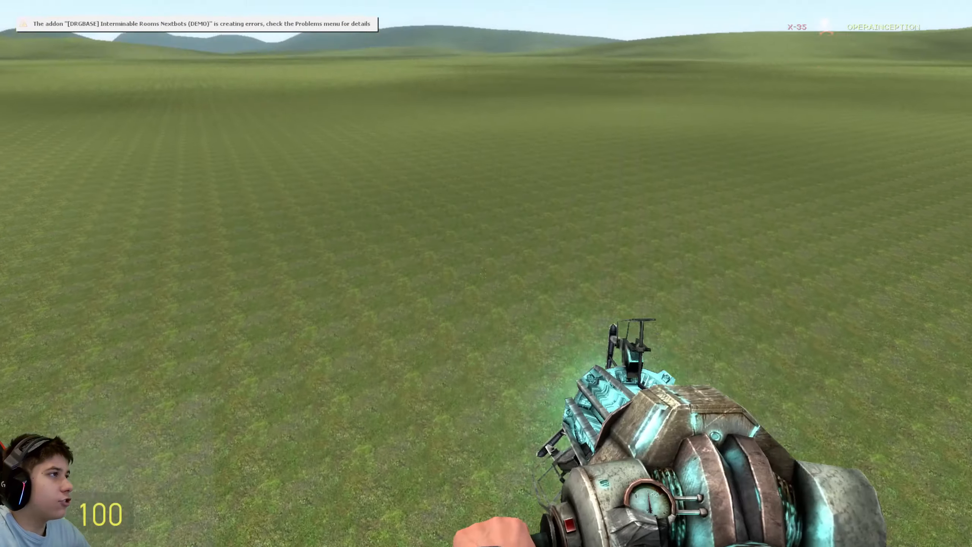
Step: Reopen the spawn menu after X-35 catches the player by the brick building
key(q)
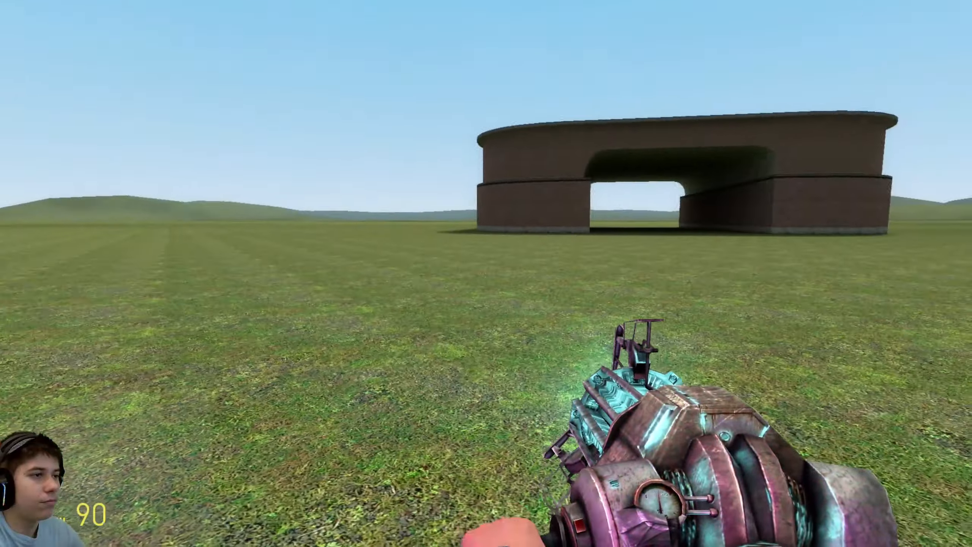
Step: Clean up the map, ready G-Glitch from Interminable Rooms: EXTRAS, and reopen the extras list
key(q)
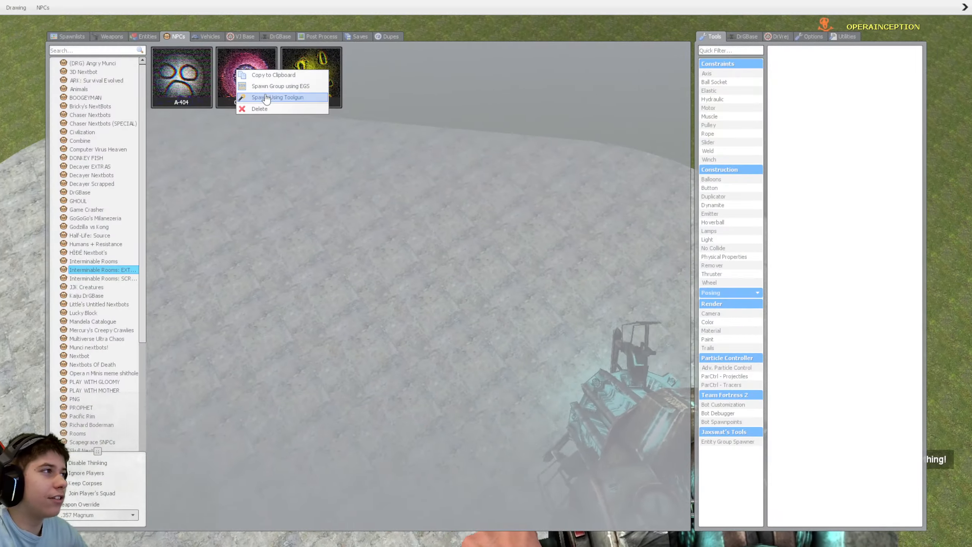
click(280, 97)
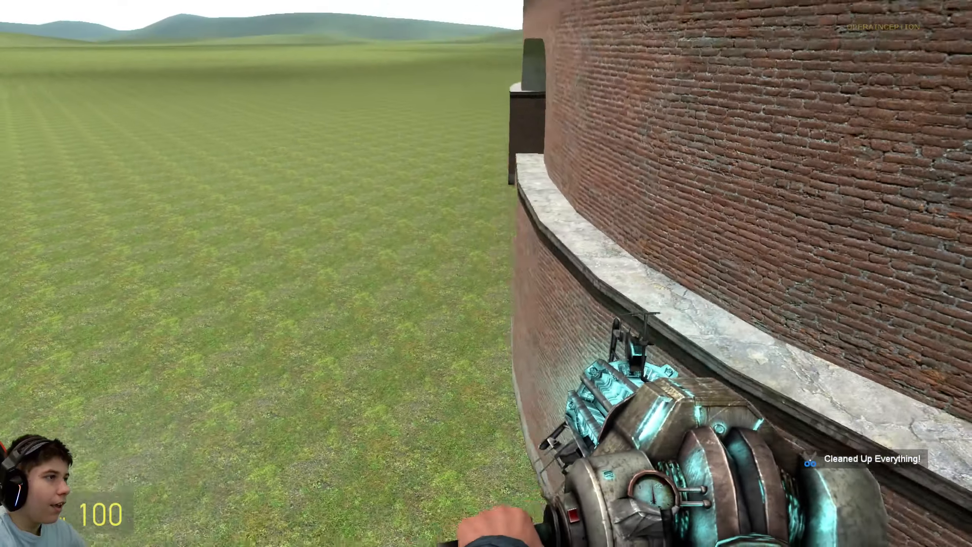
key(q)
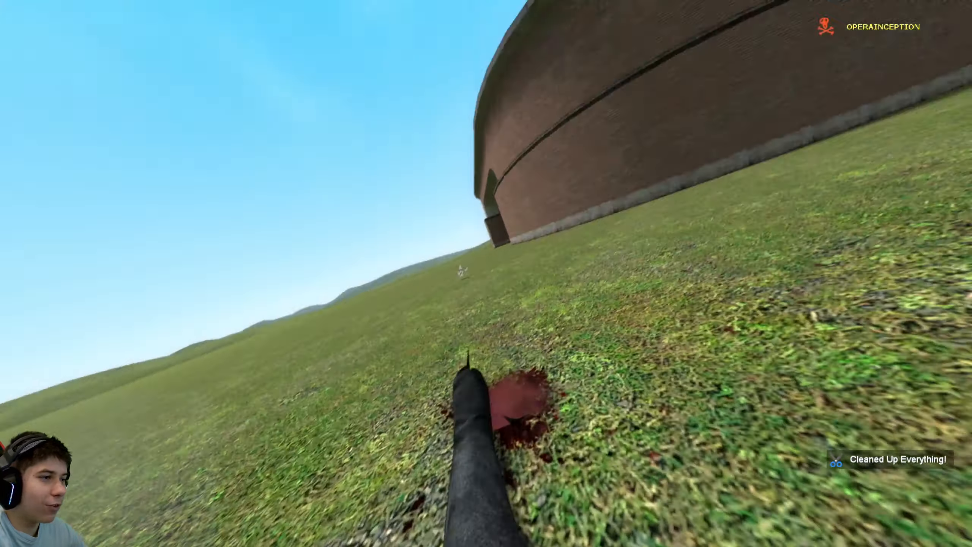
key(q)
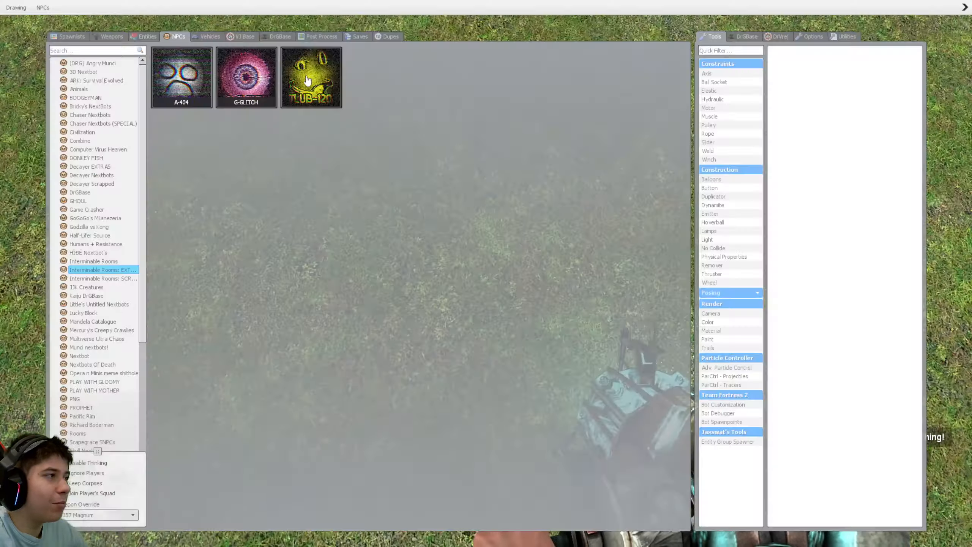
Step: Spawn A-120 (Old) from Interminable Rooms: SCRAPPED, then reopen the scrapped list
click(102, 278)
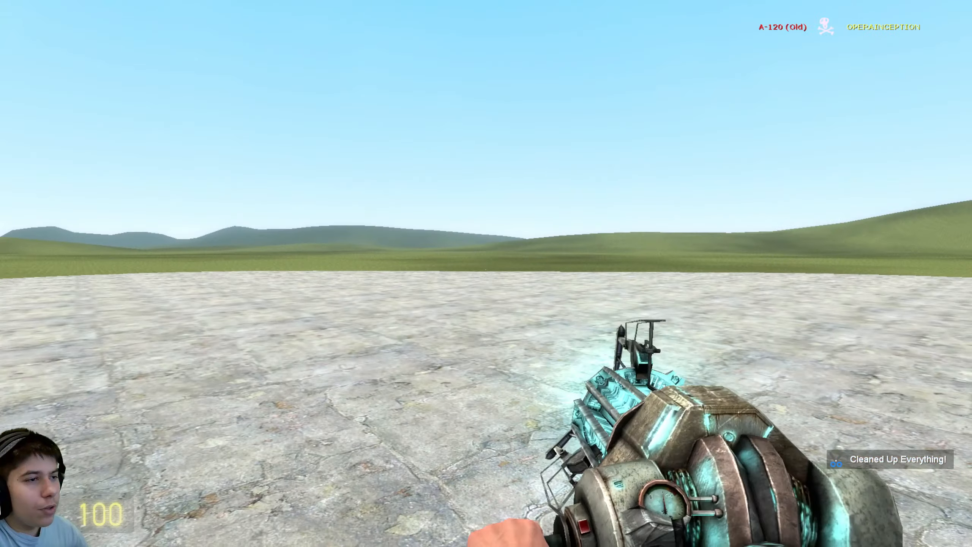
key(q)
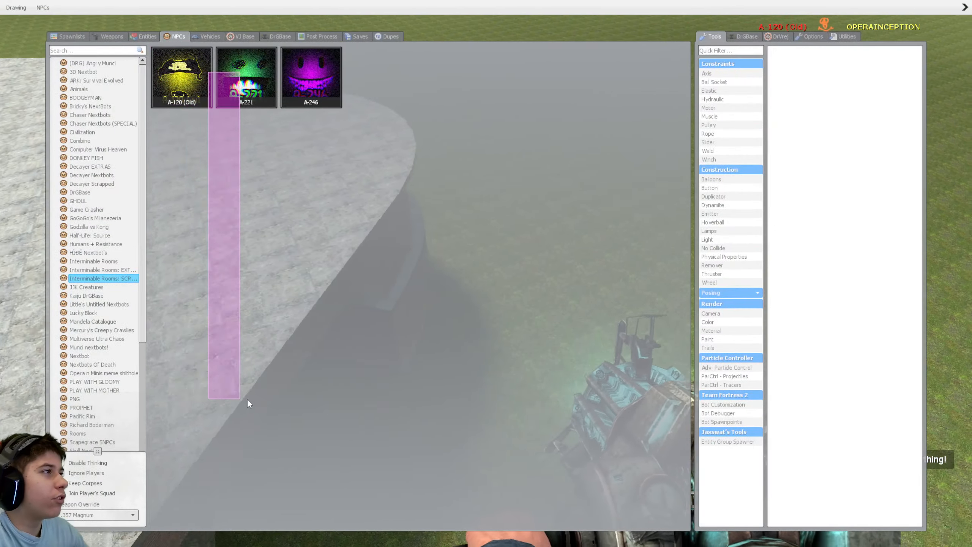